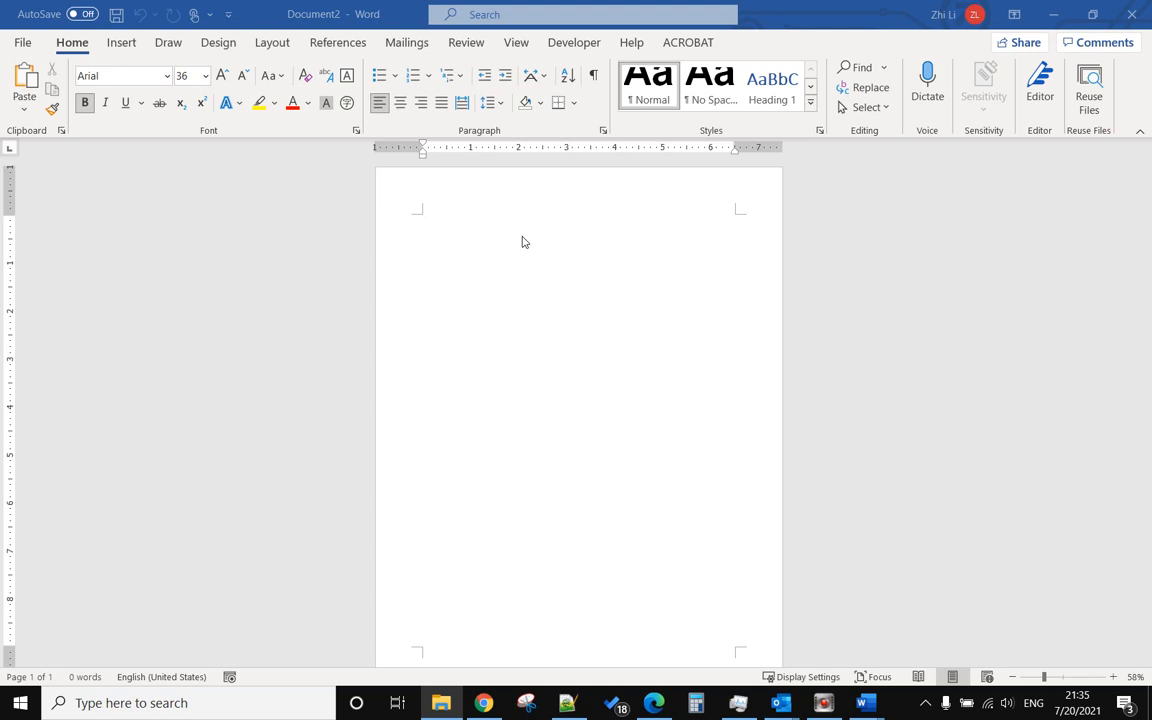
pyautogui.moveTo(889, 279)
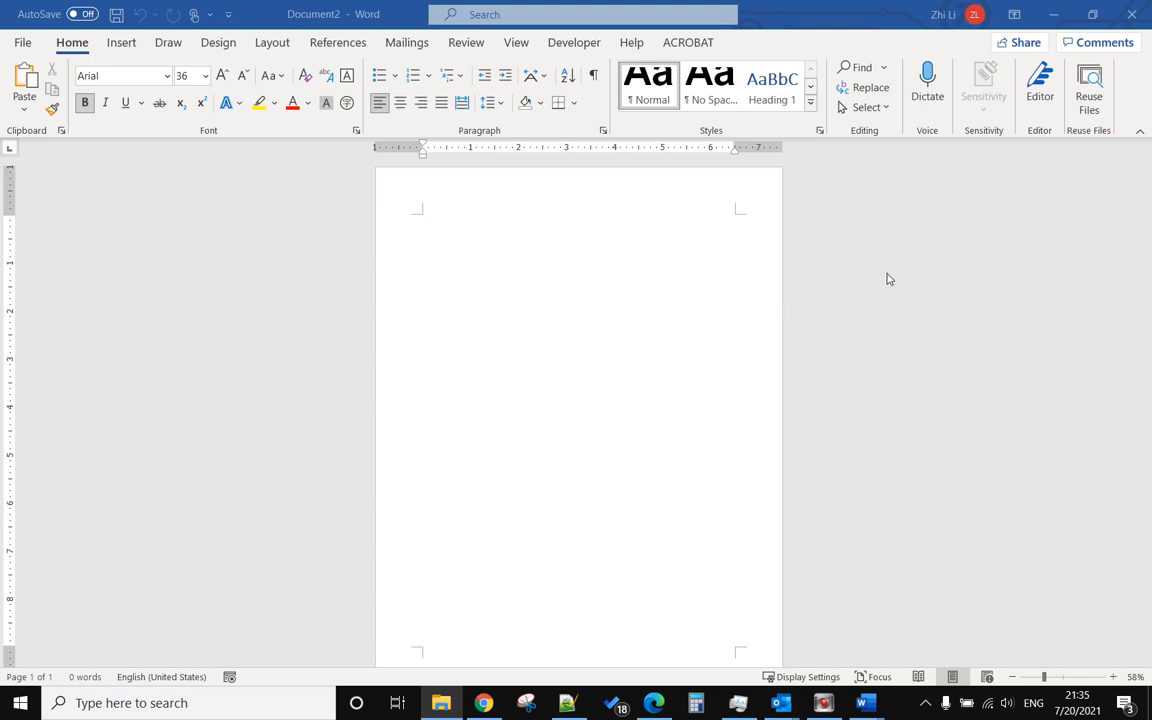
pyautogui.moveTo(124, 53)
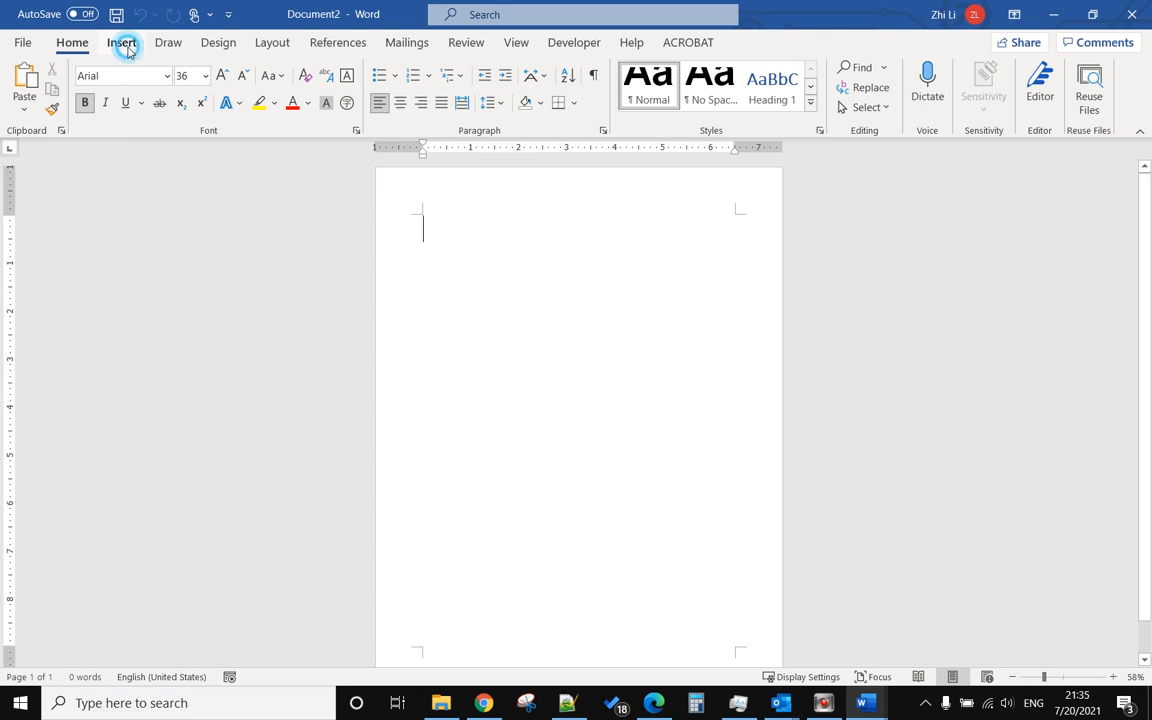
# Insert a 2×8 table and enter NAME and ADDRESS in its first row.
pyautogui.click(123, 85)
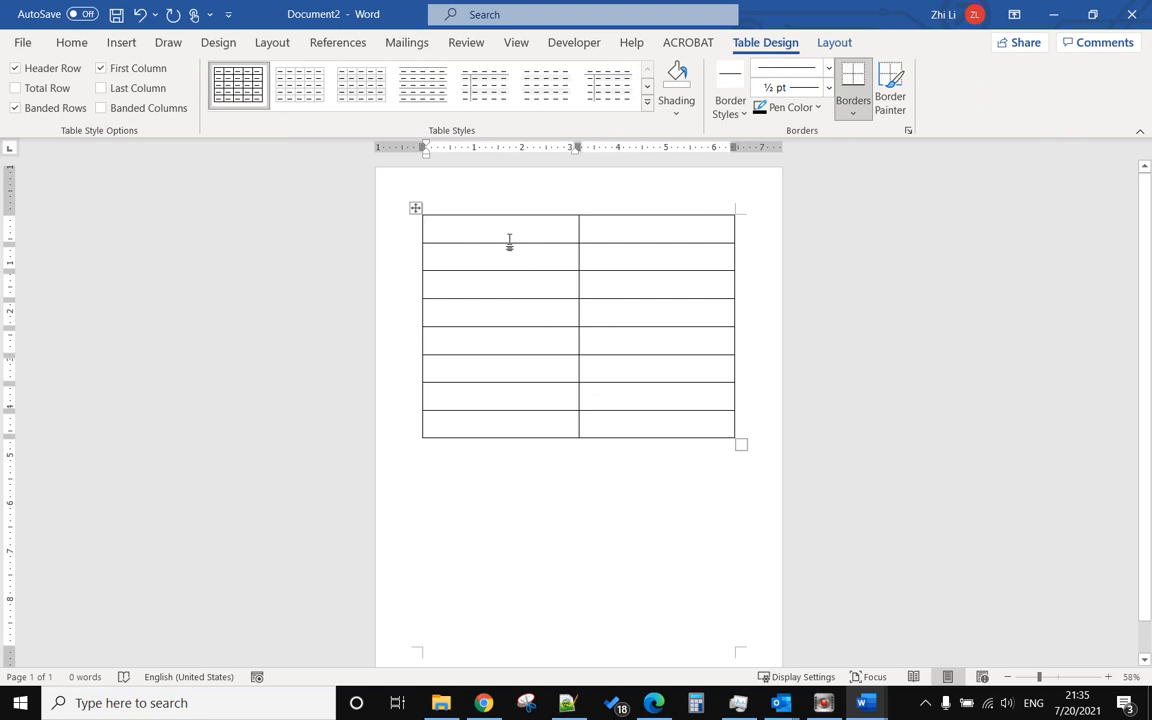
pyautogui.write('NAM')
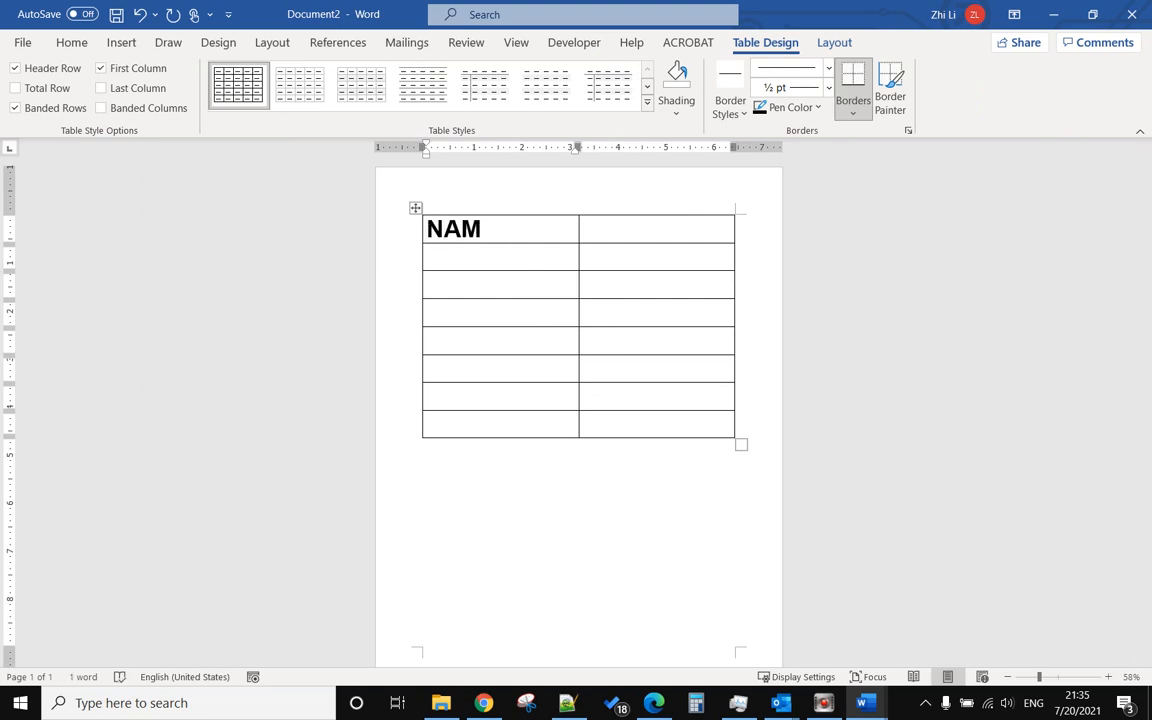
pyautogui.write('E')
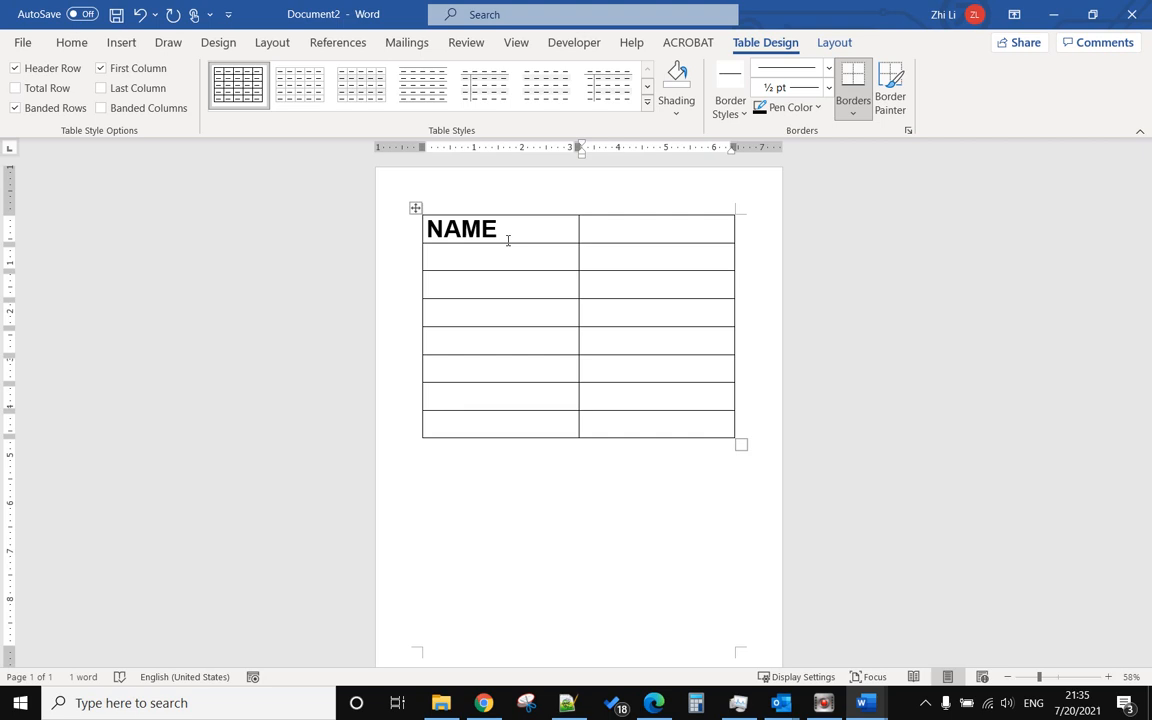
pyautogui.write('ADDRES')
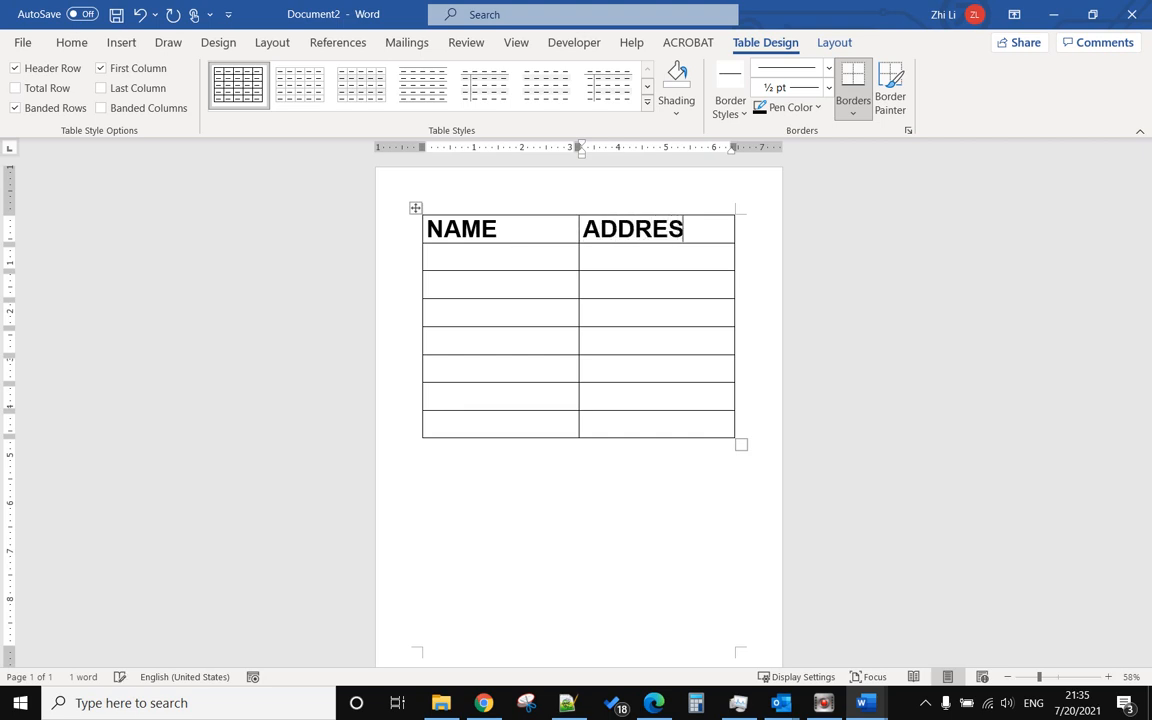
pyautogui.write('S')
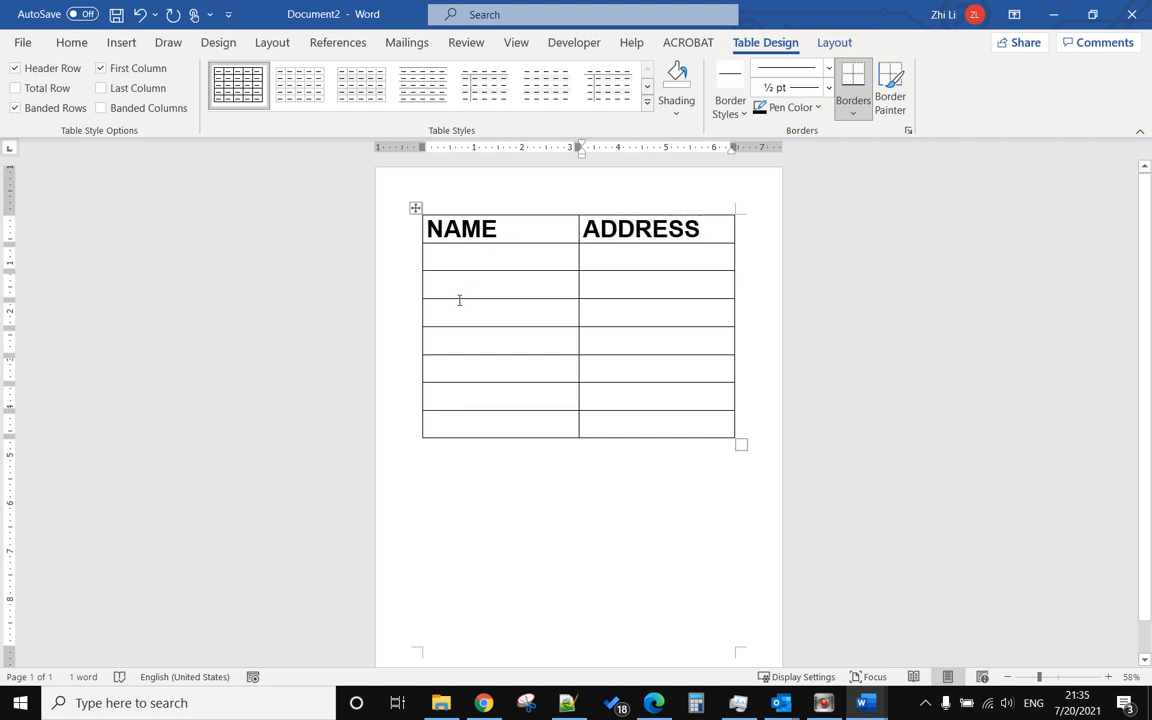
# Insert extra rows from the table's right-click menu until it spills onto another page.
pyautogui.rightClick(459, 284)
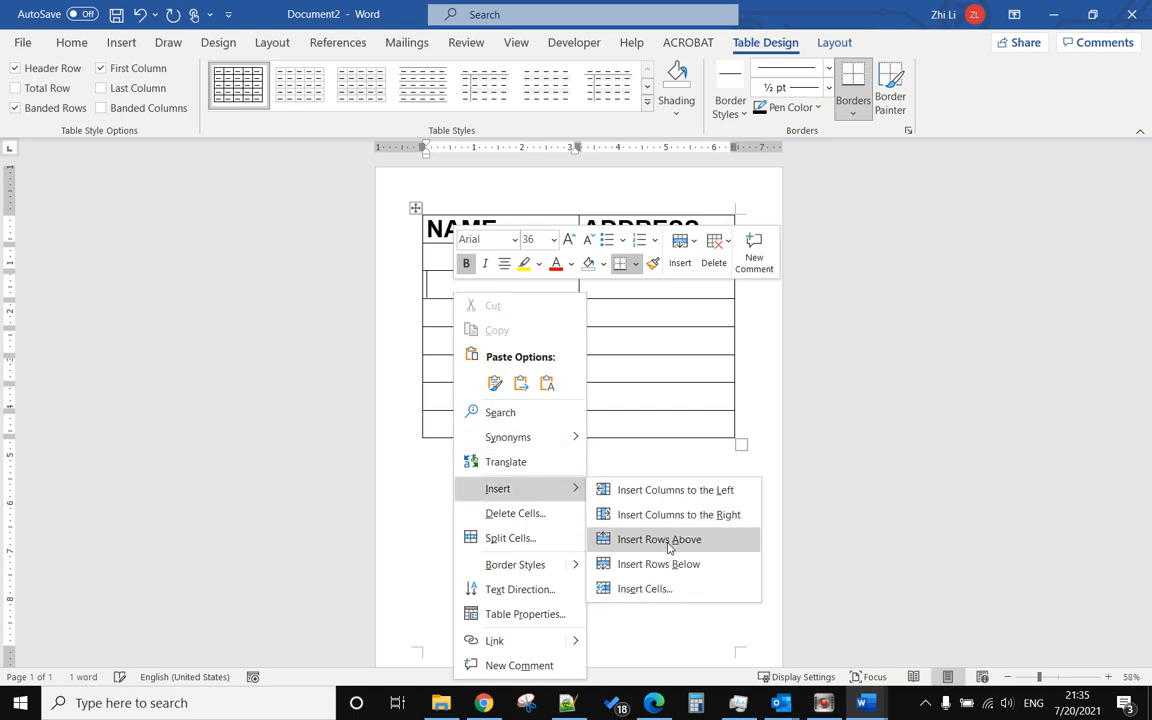
pyautogui.click(659, 539)
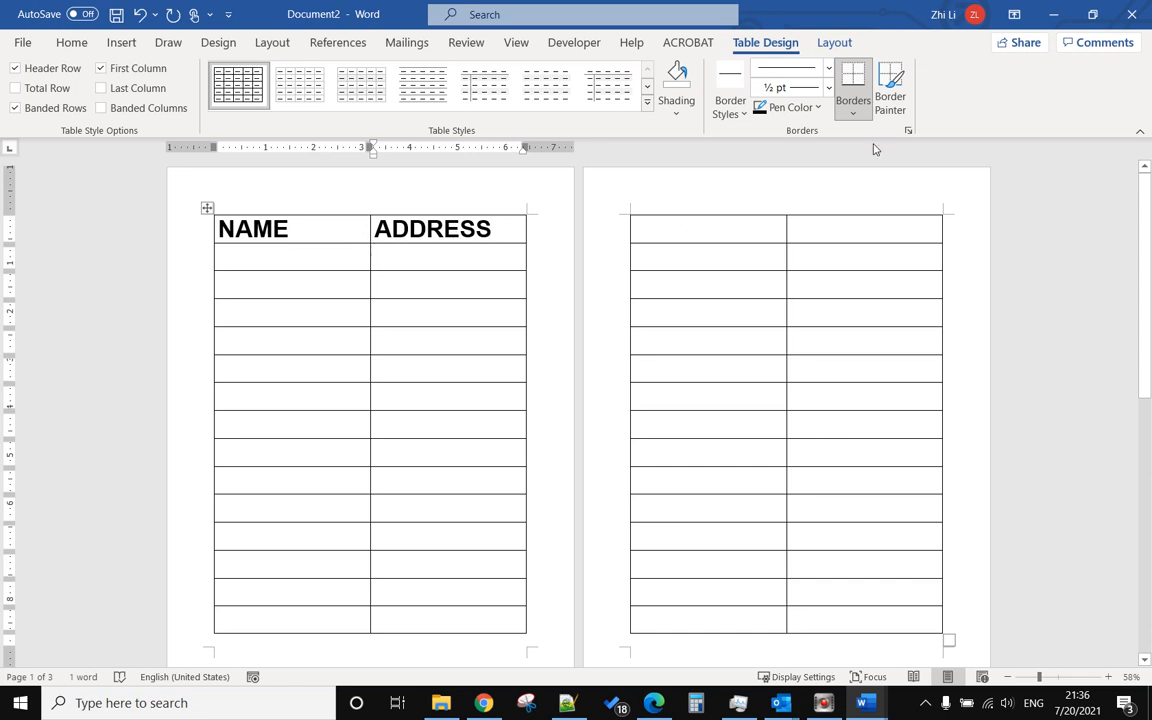
# Turn on Repeat Header Rows for the NAME/ADDRESS row and check the next page.
pyautogui.click(834, 42)
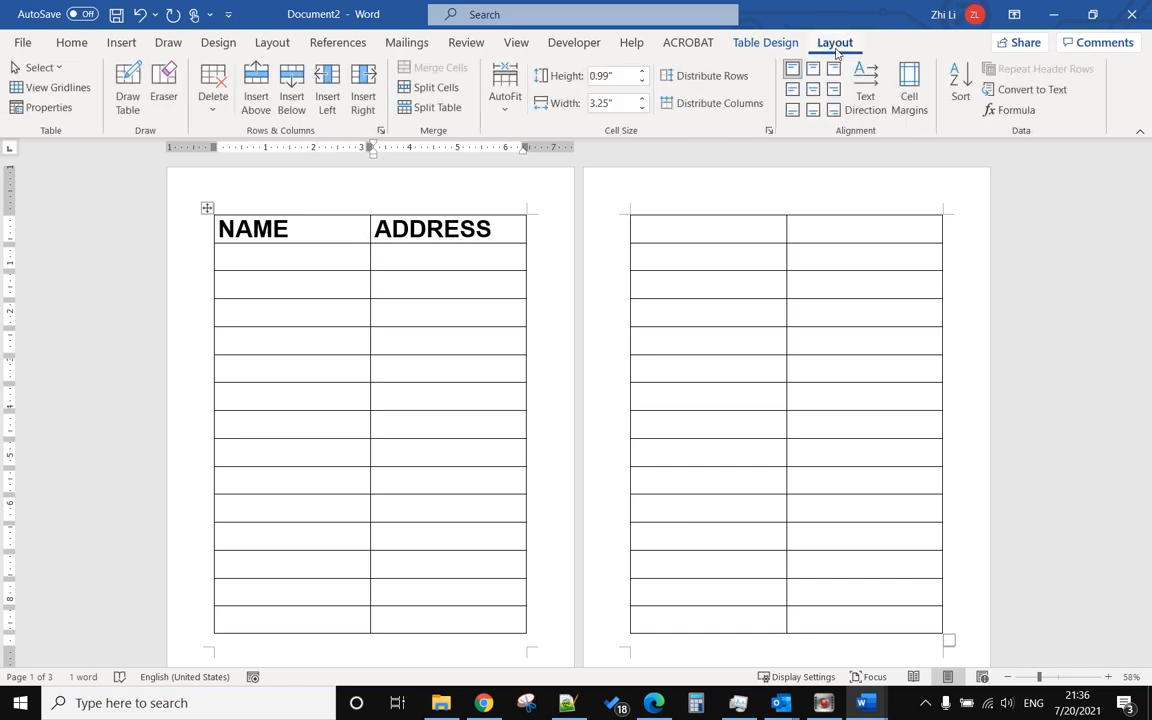
pyautogui.click(375, 257)
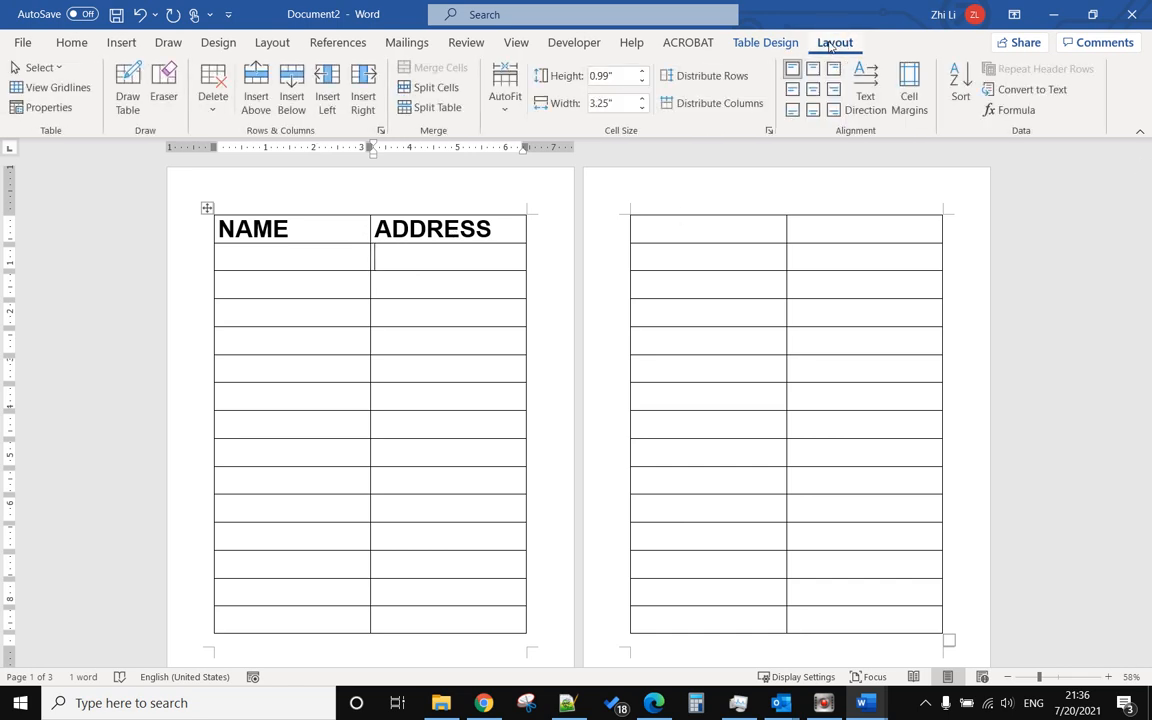
pyautogui.moveTo(1045, 68)
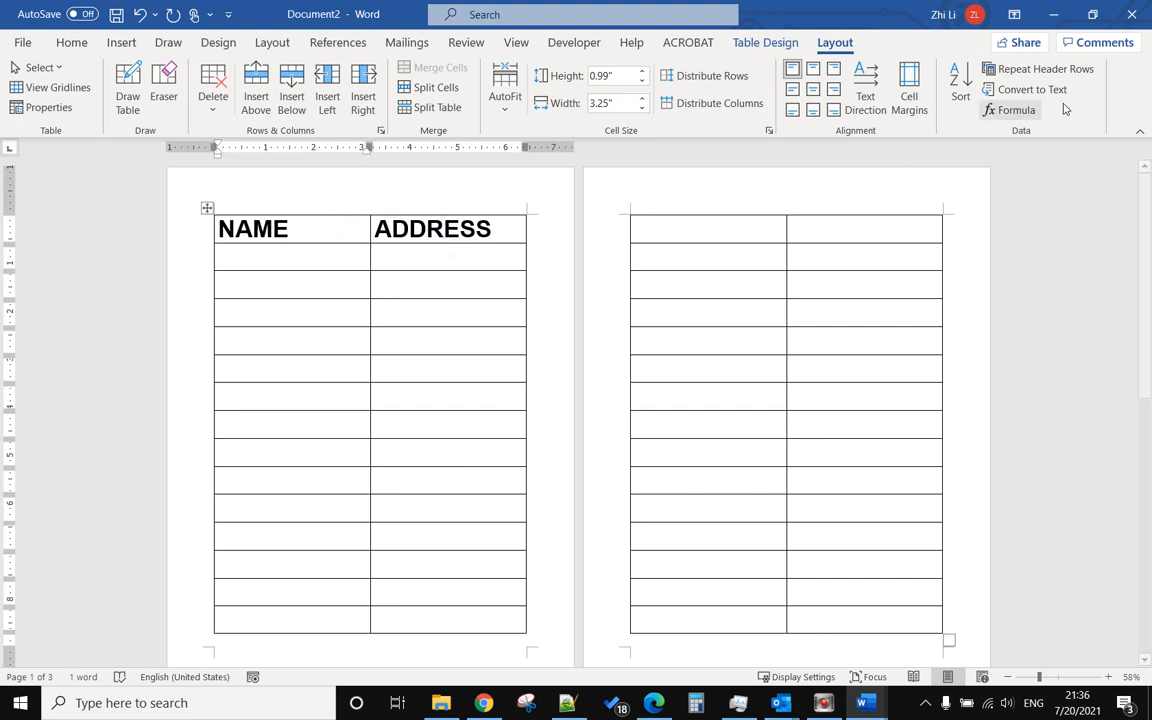
pyautogui.moveTo(1045, 68)
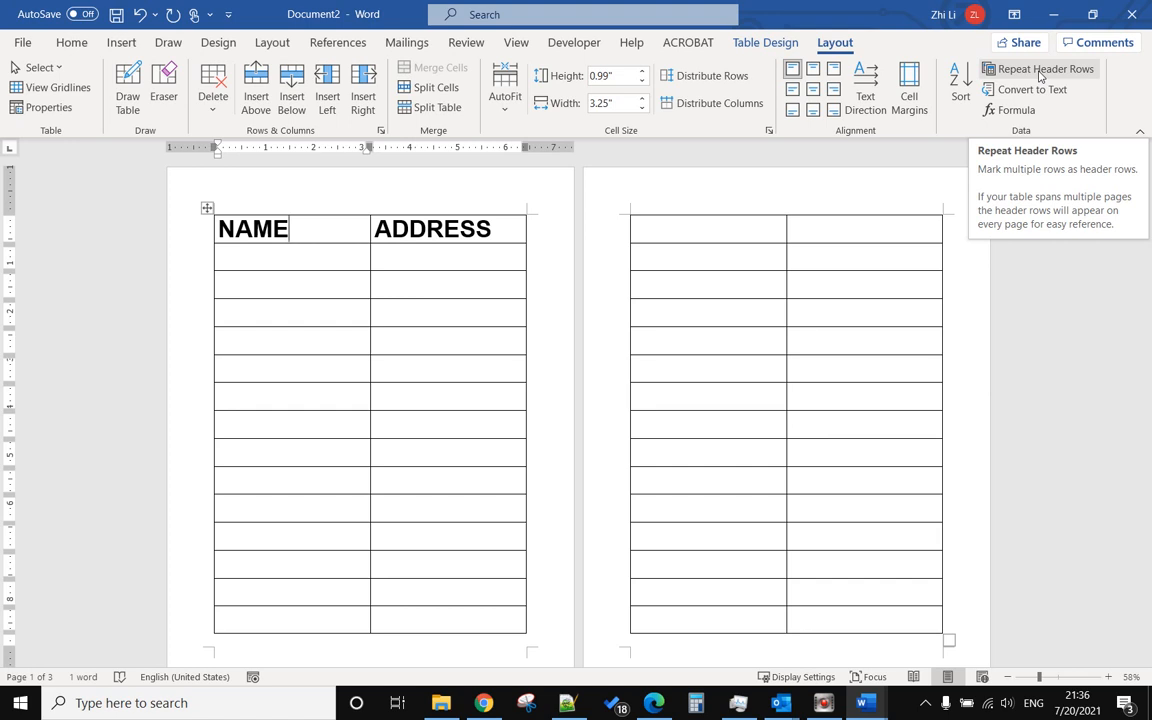
pyautogui.click(1045, 68)
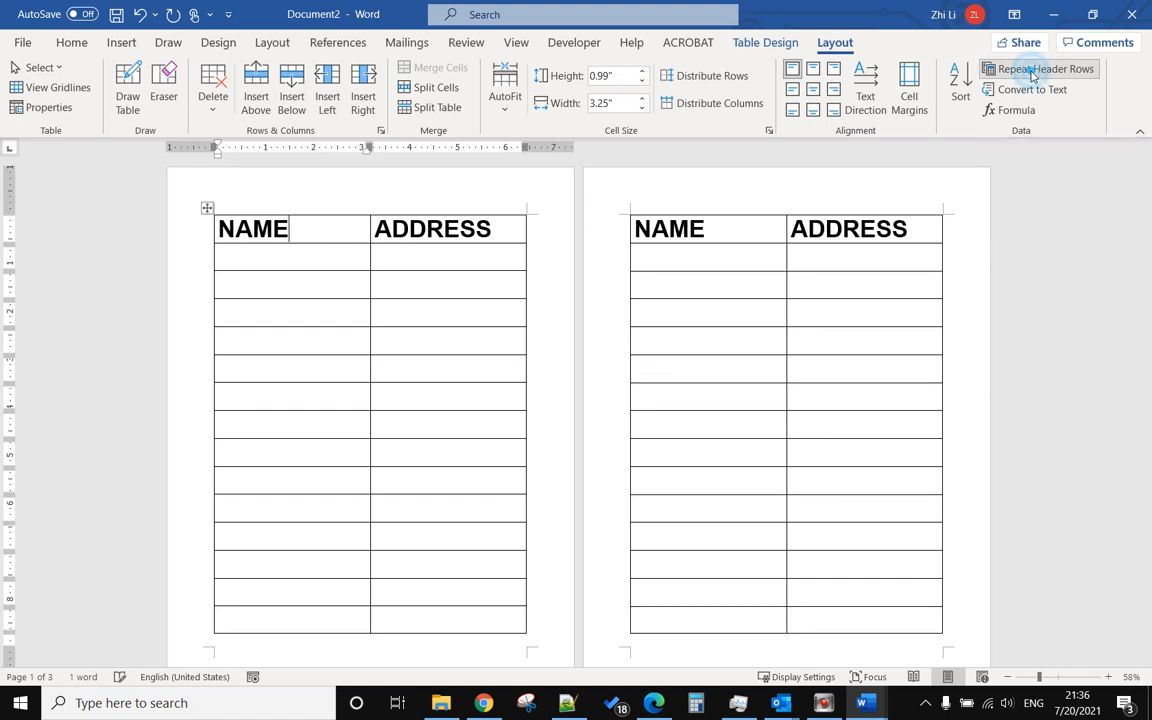
pyautogui.click(1040, 68)
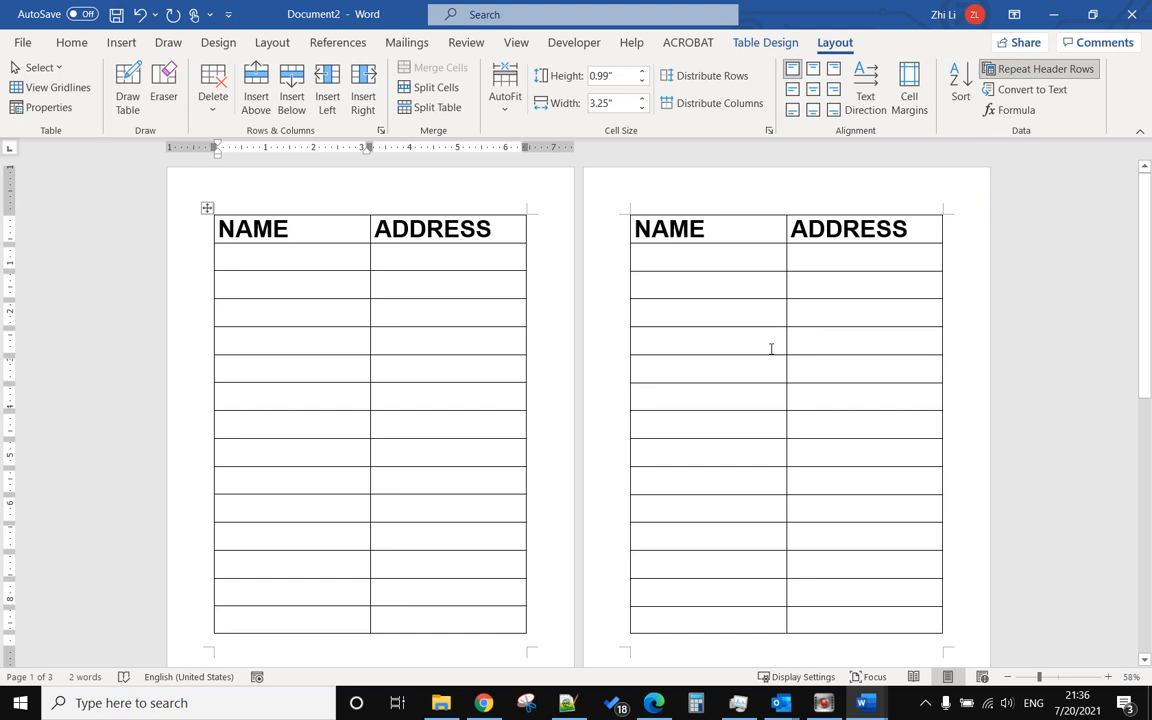
pyautogui.scroll(-3)
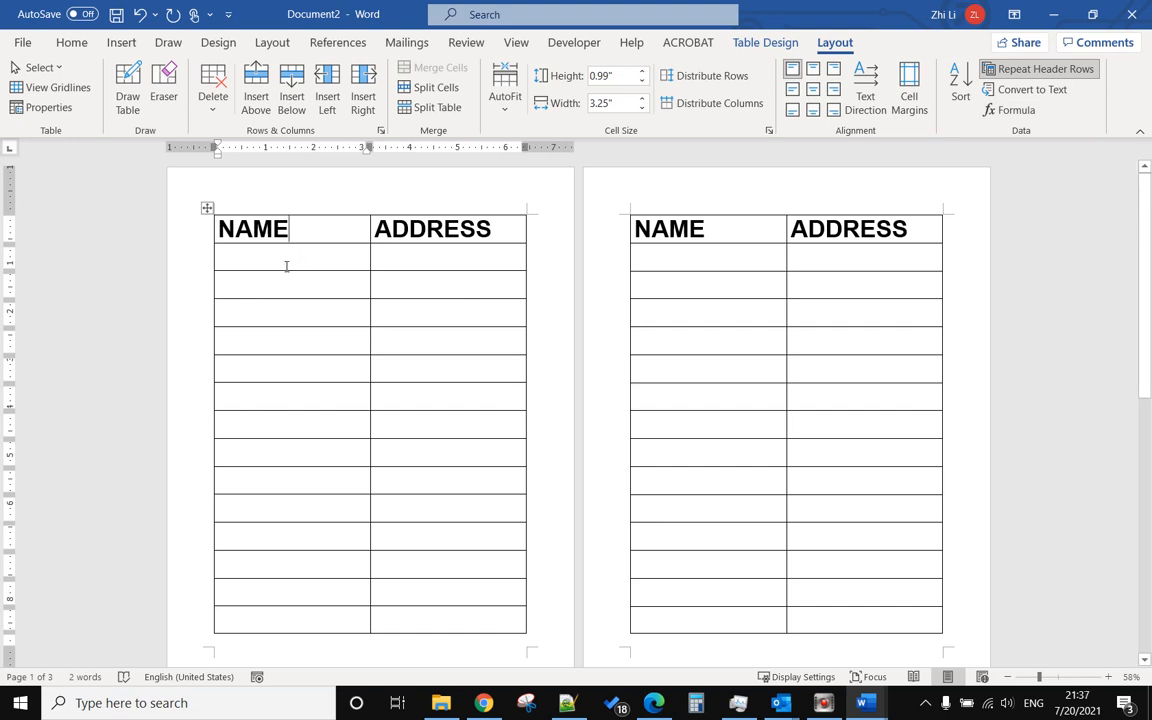
# Add a column beside NAME so NAME and ADDRESS each span two of four columns.
pyautogui.click(290, 257)
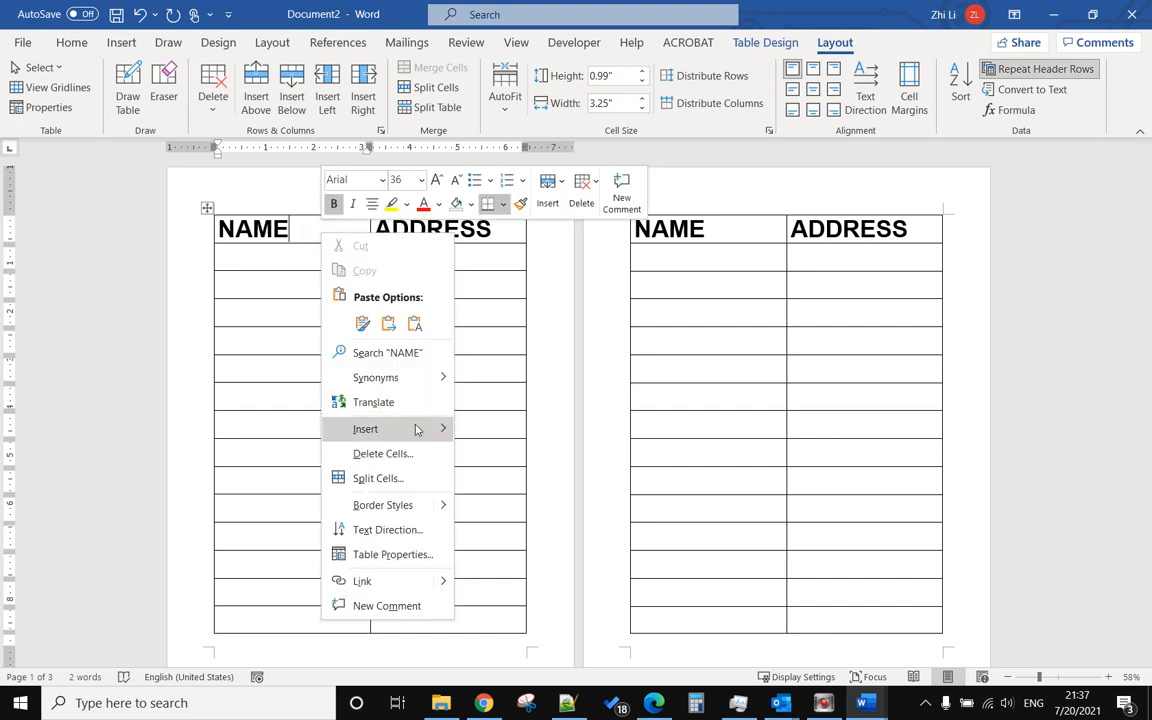
pyautogui.moveTo(365, 429)
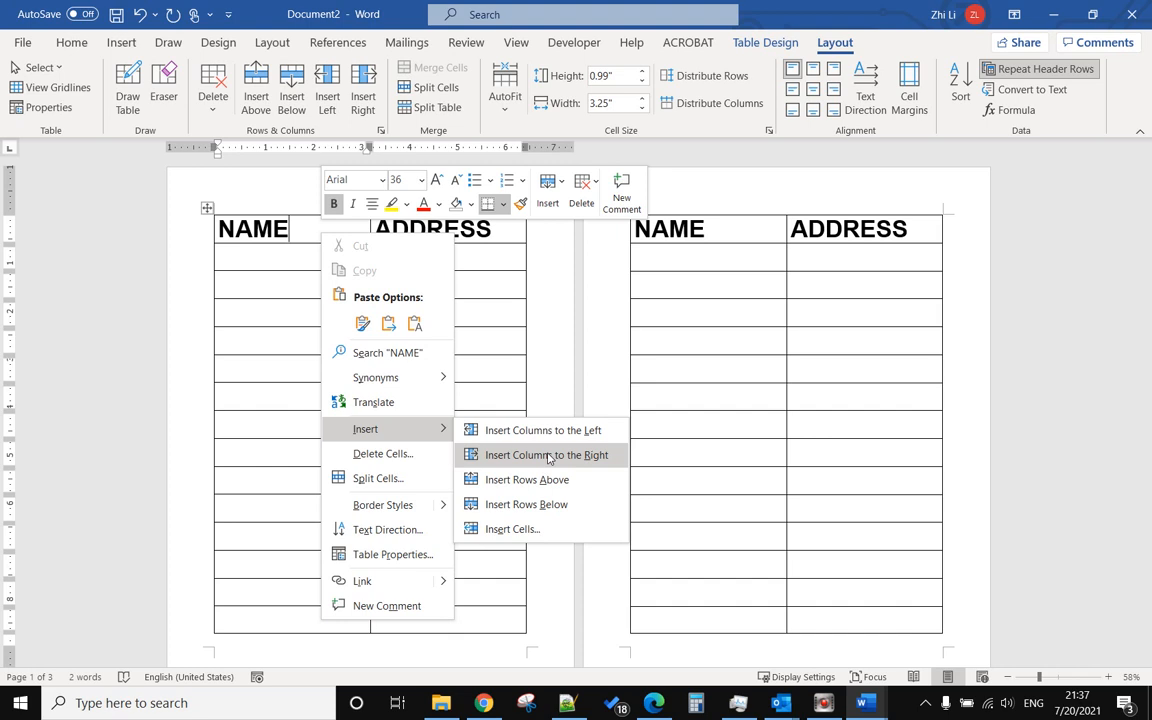
pyautogui.click(546, 454)
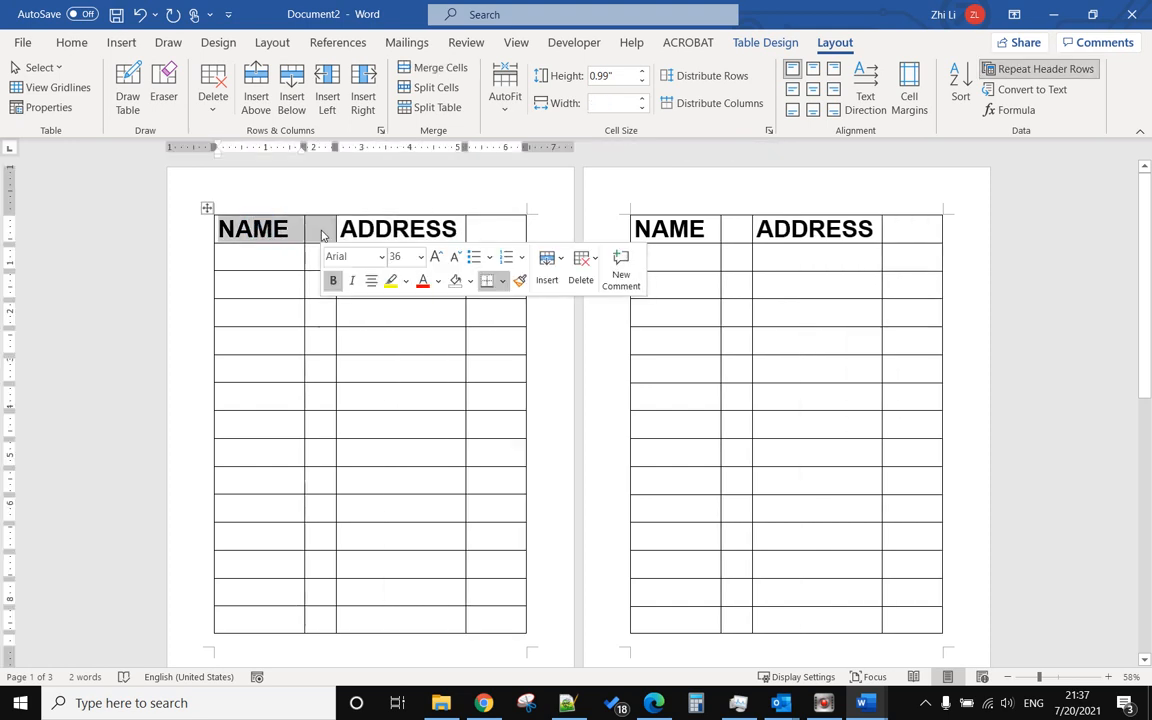
pyautogui.rightClick(320, 230)
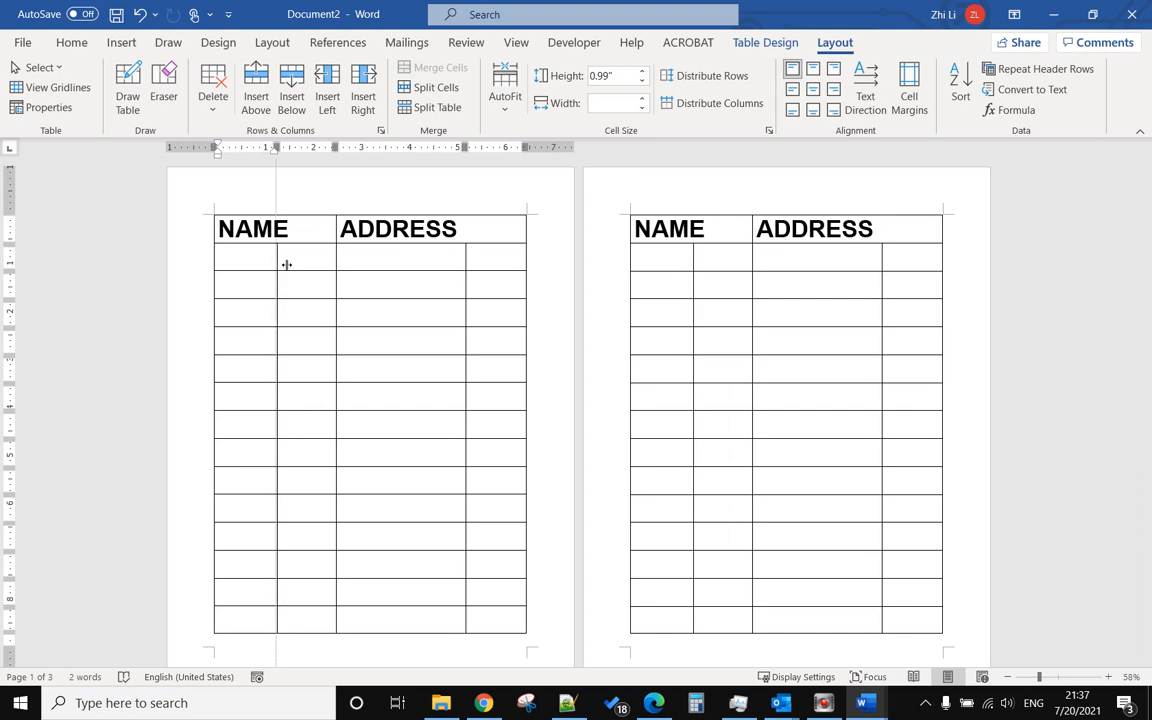
# Type First, Last, City and Post across row two, then select that row.
pyautogui.click(245, 257)
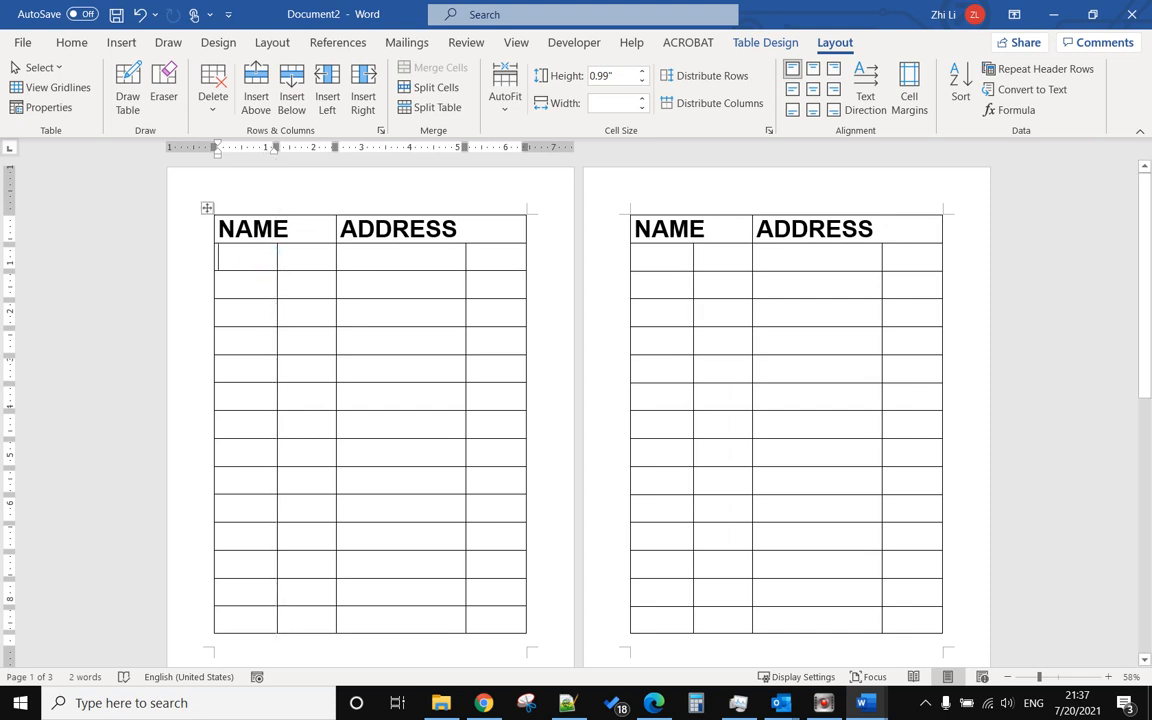
pyautogui.write('First')
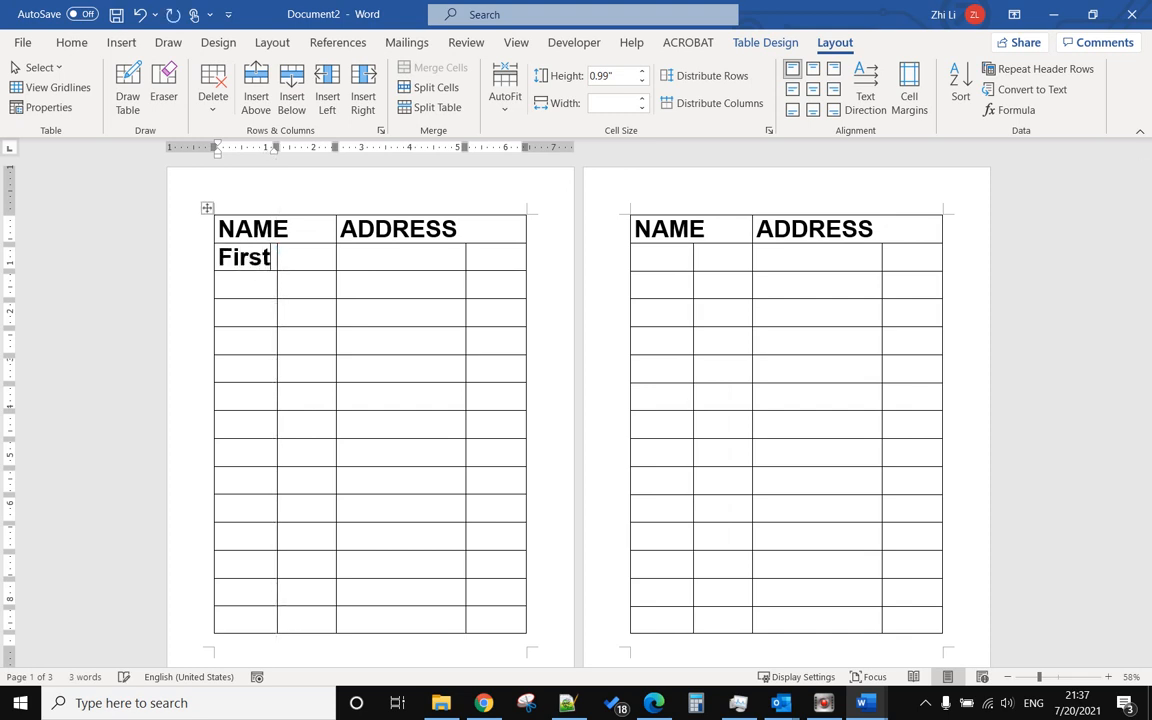
pyautogui.write('L')
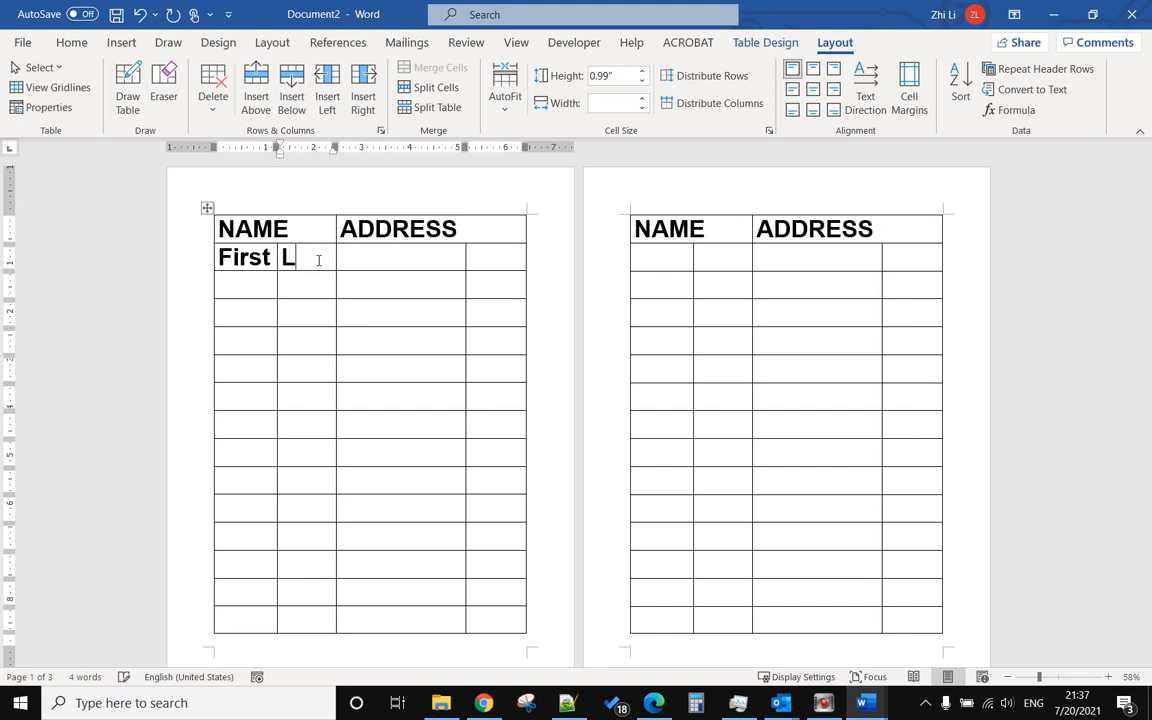
pyautogui.write('ast')
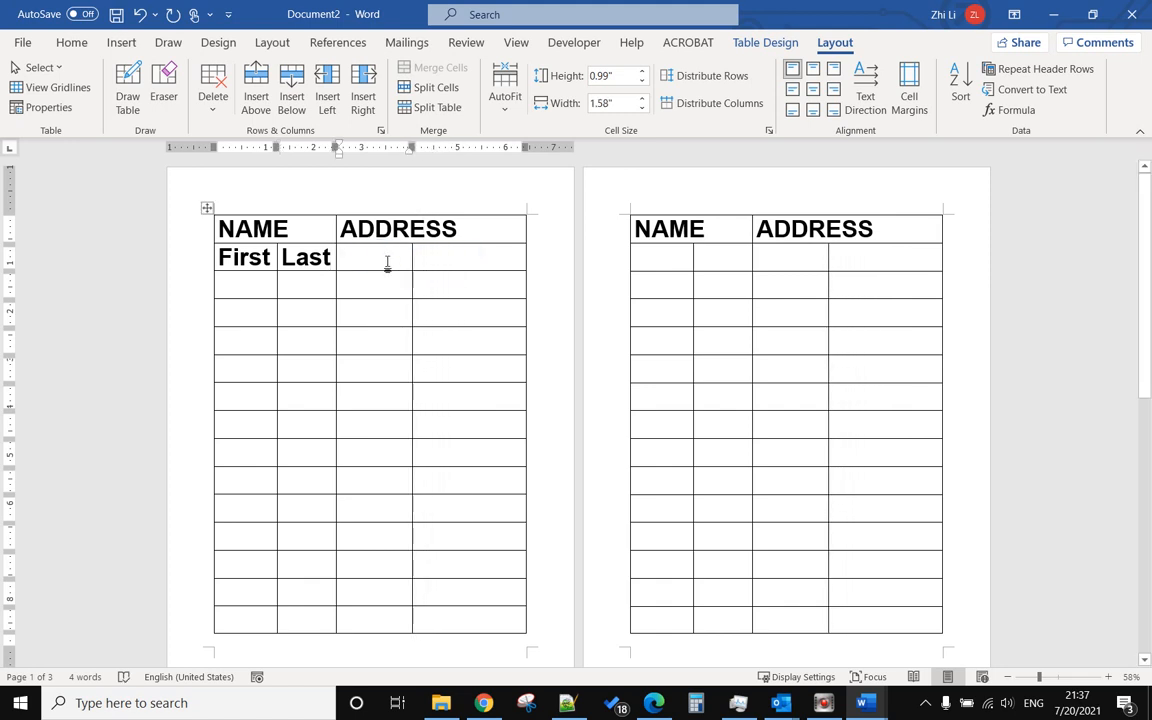
pyautogui.write('City')
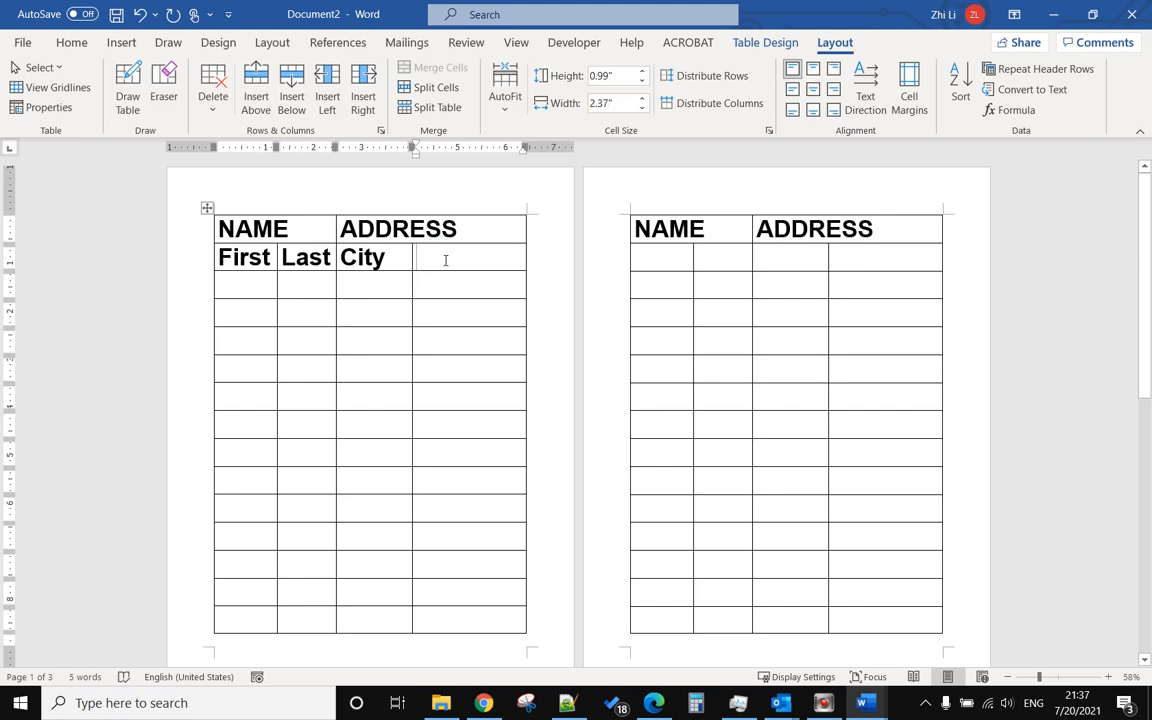
pyautogui.write('Post')
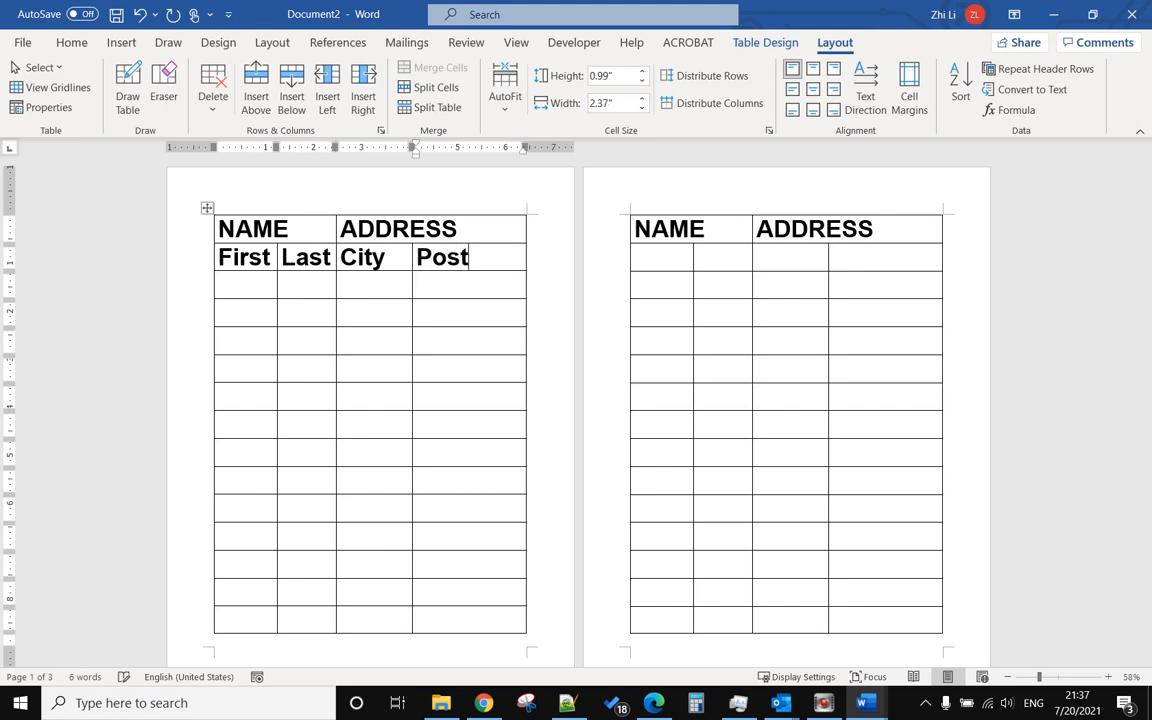
pyautogui.click(222, 257)
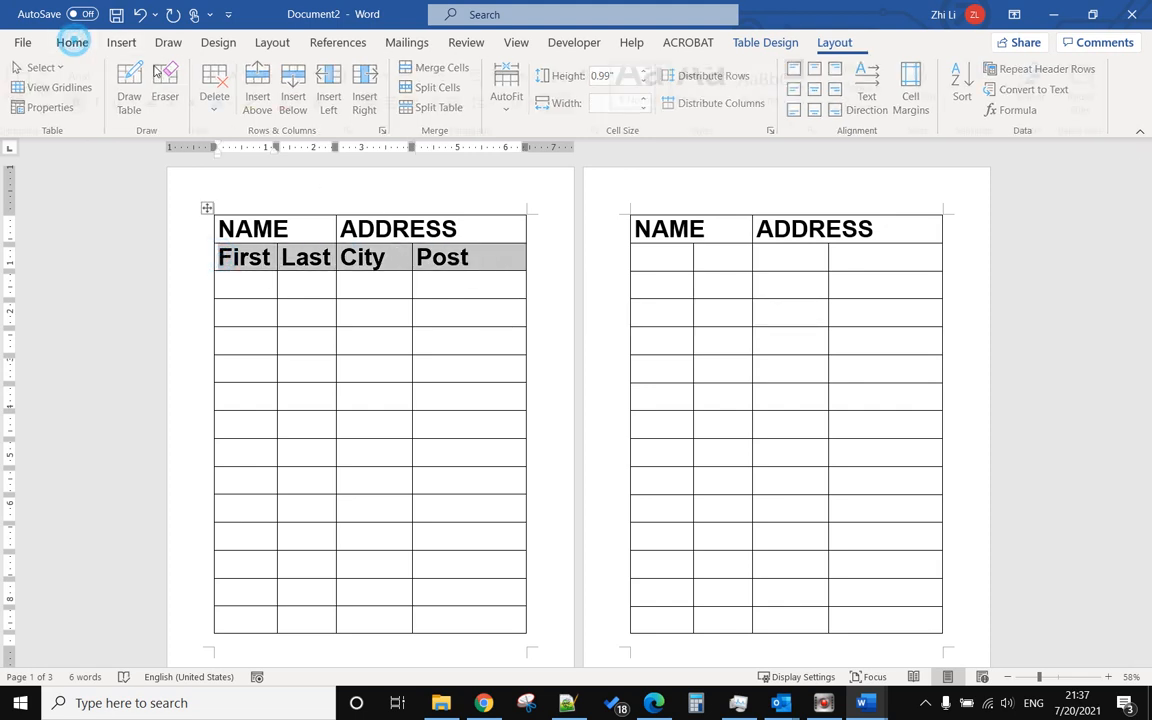
# Decrease the font size of the First/Last/City/Post row.
pyautogui.click(72, 42)
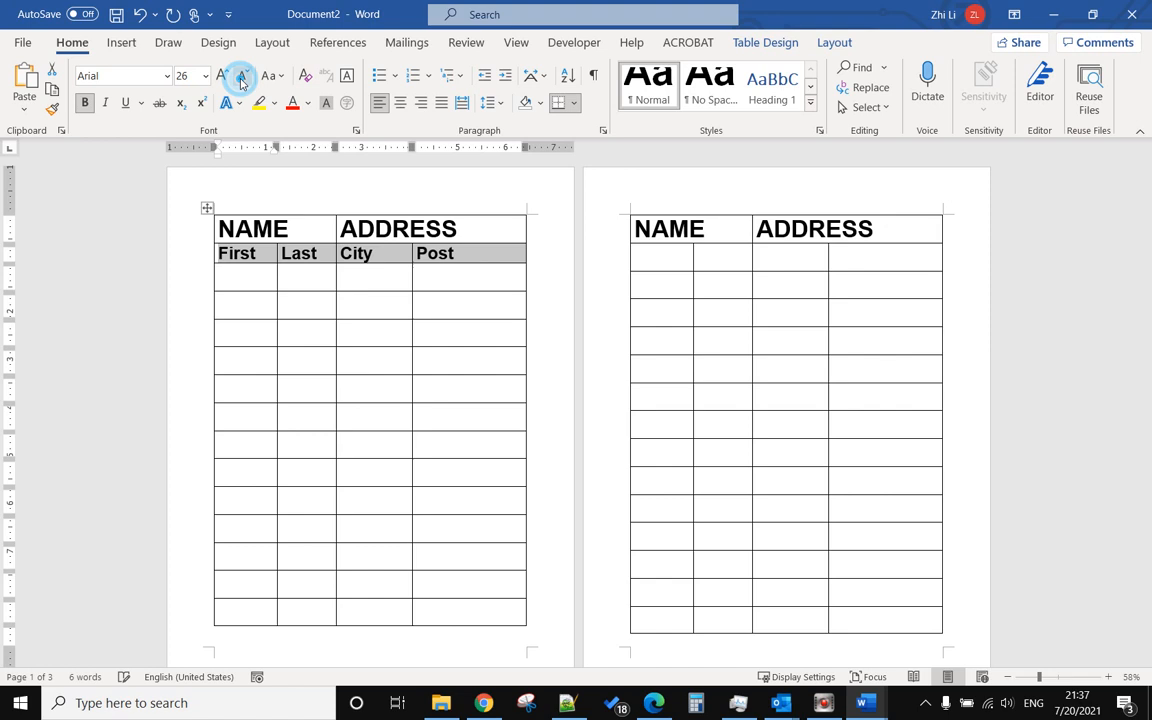
pyautogui.click(240, 75)
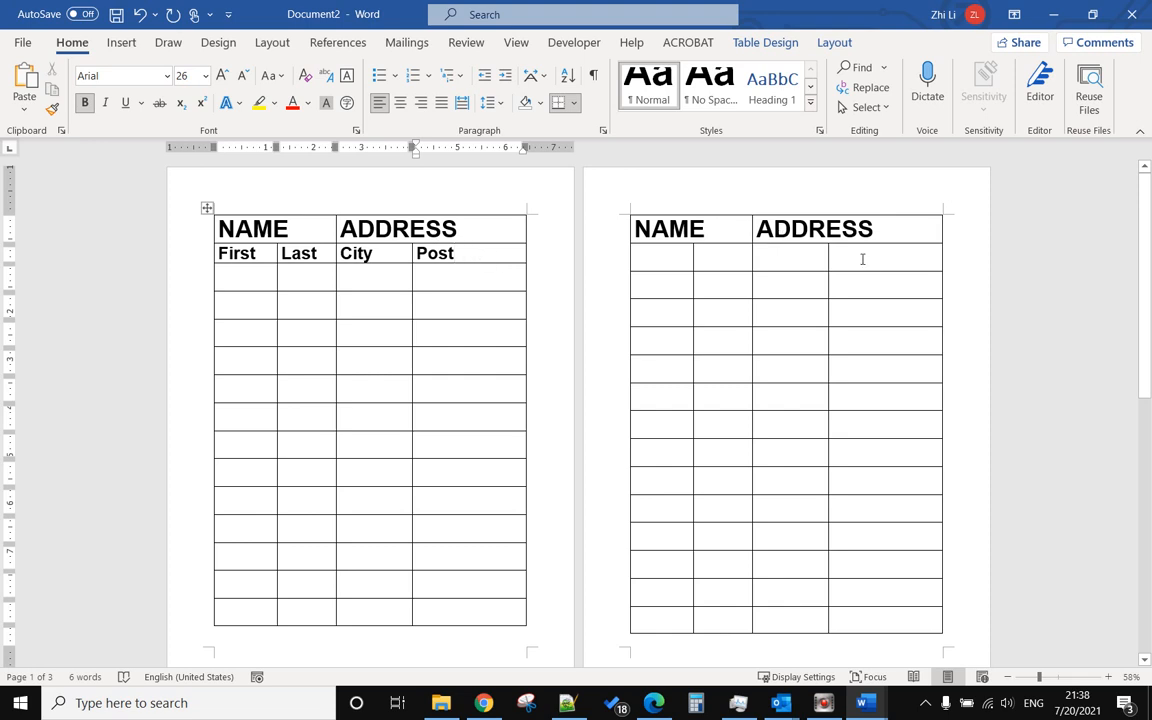
pyautogui.scroll(-3)
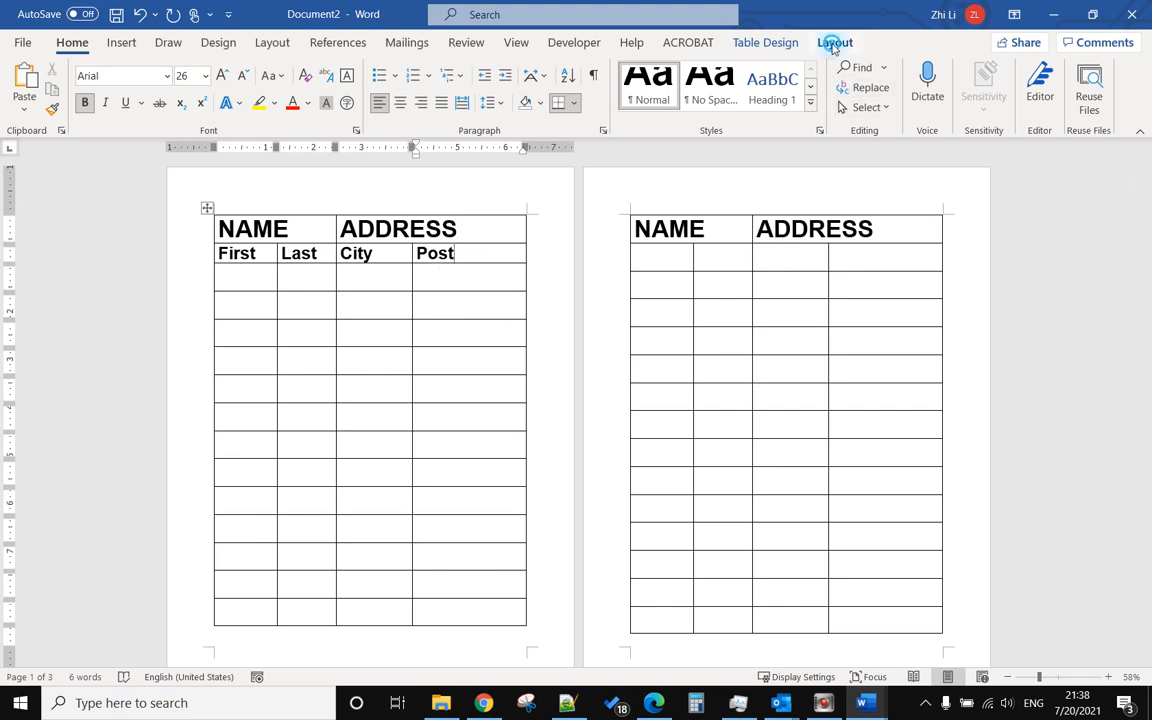
# Enable Repeat Header Rows for both top rows, toggling it off and on to confirm.
pyautogui.click(835, 42)
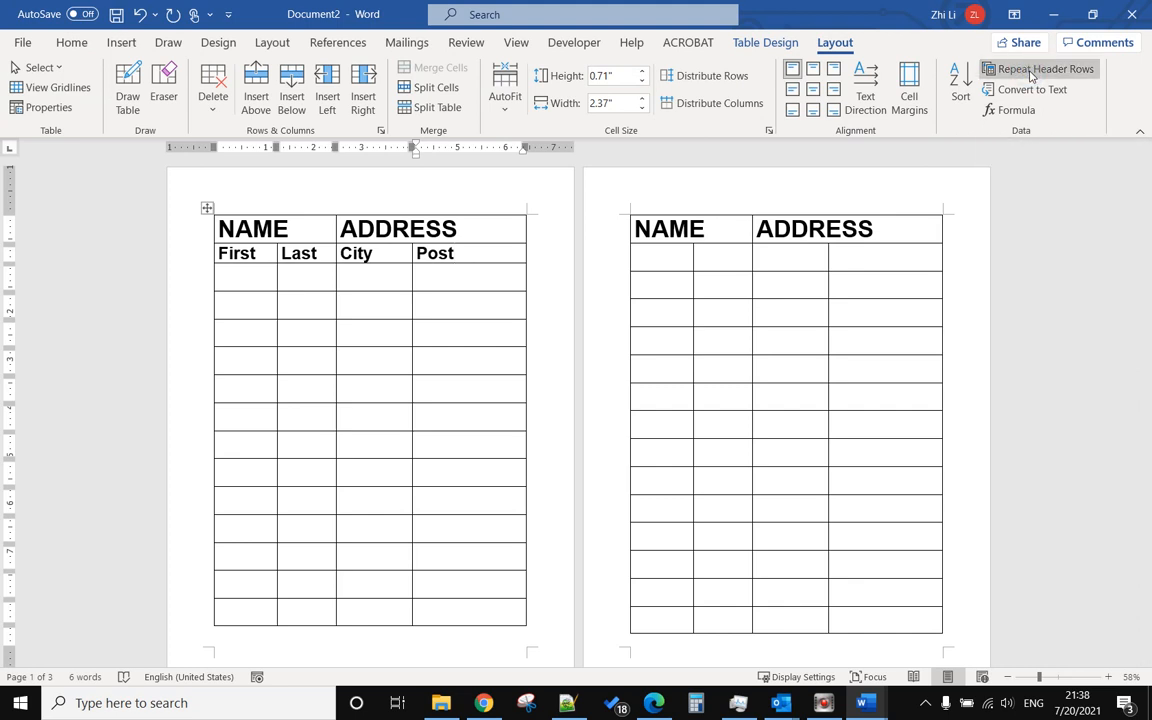
pyautogui.click(1040, 69)
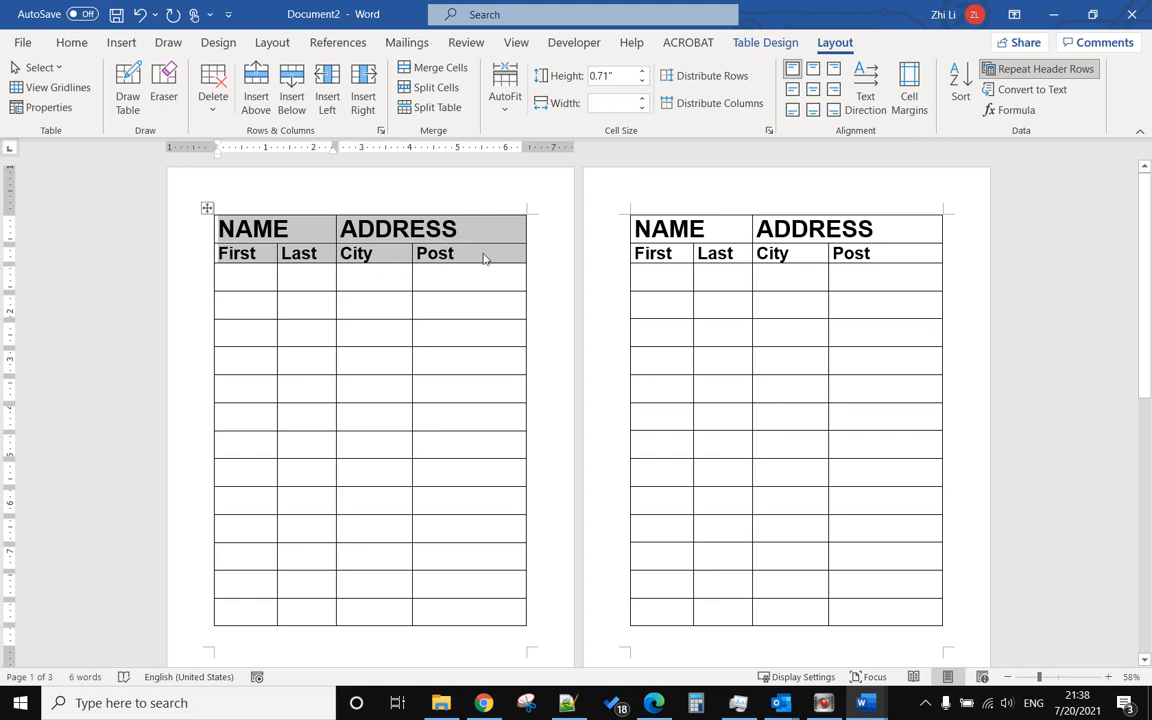
pyautogui.moveTo(1046, 68)
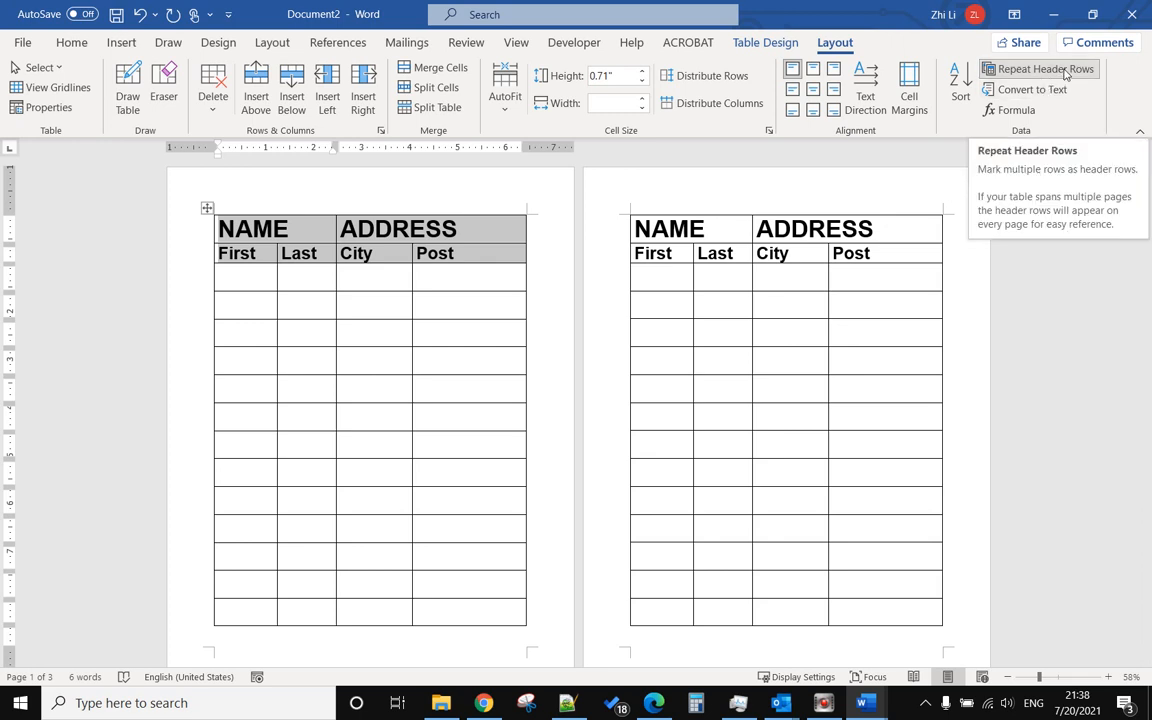
pyautogui.moveTo(1040, 83)
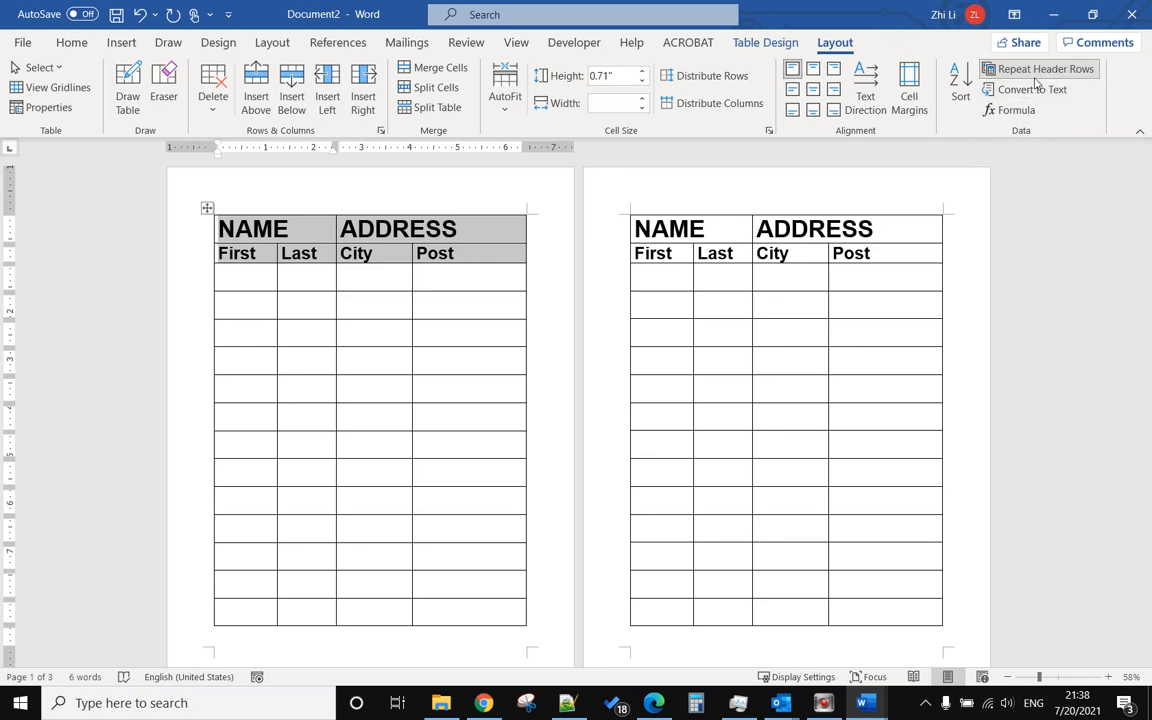
pyautogui.click(1044, 68)
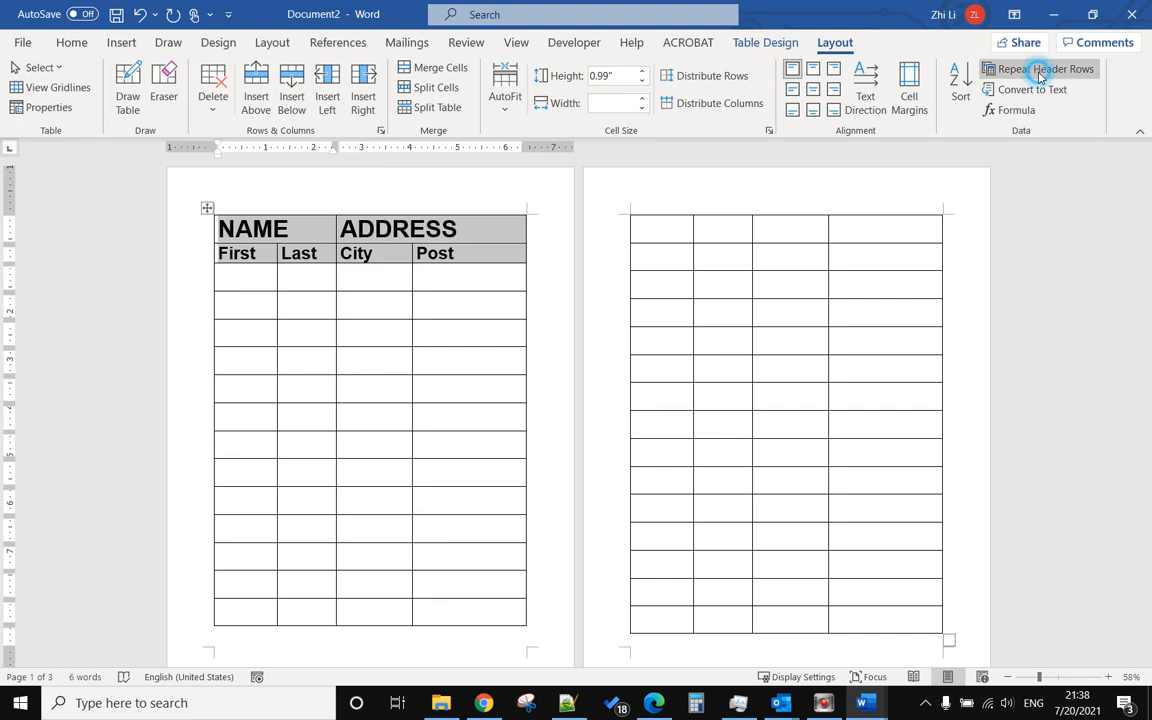
pyautogui.click(1044, 68)
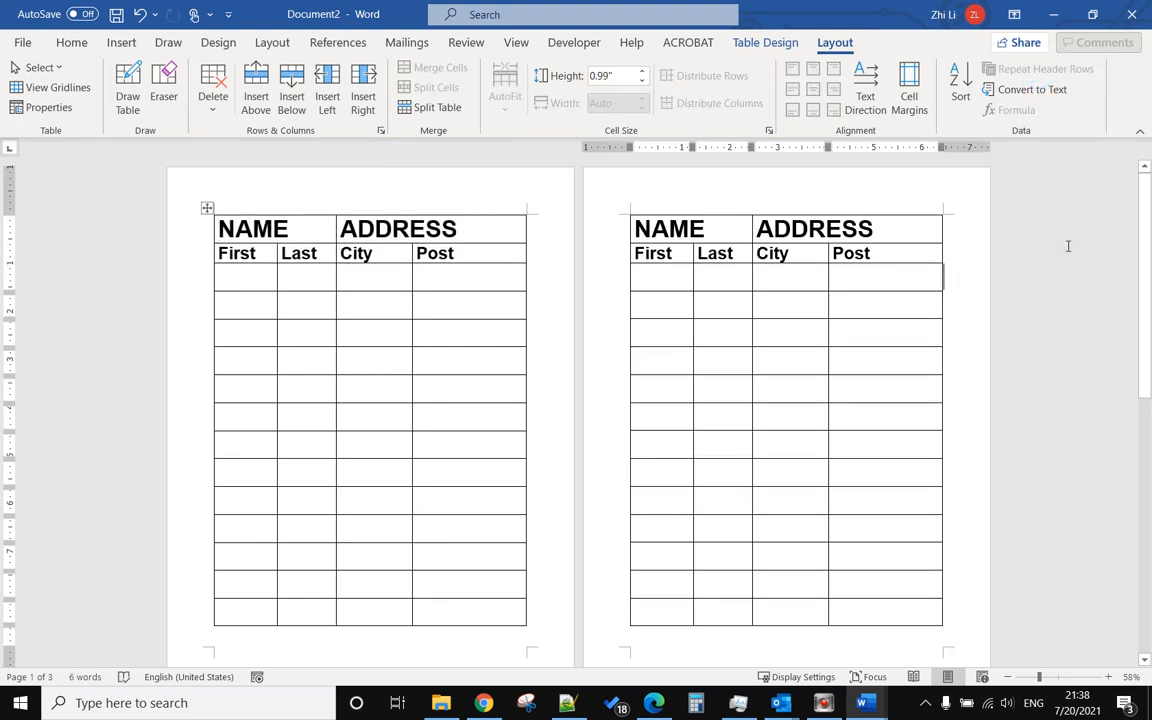